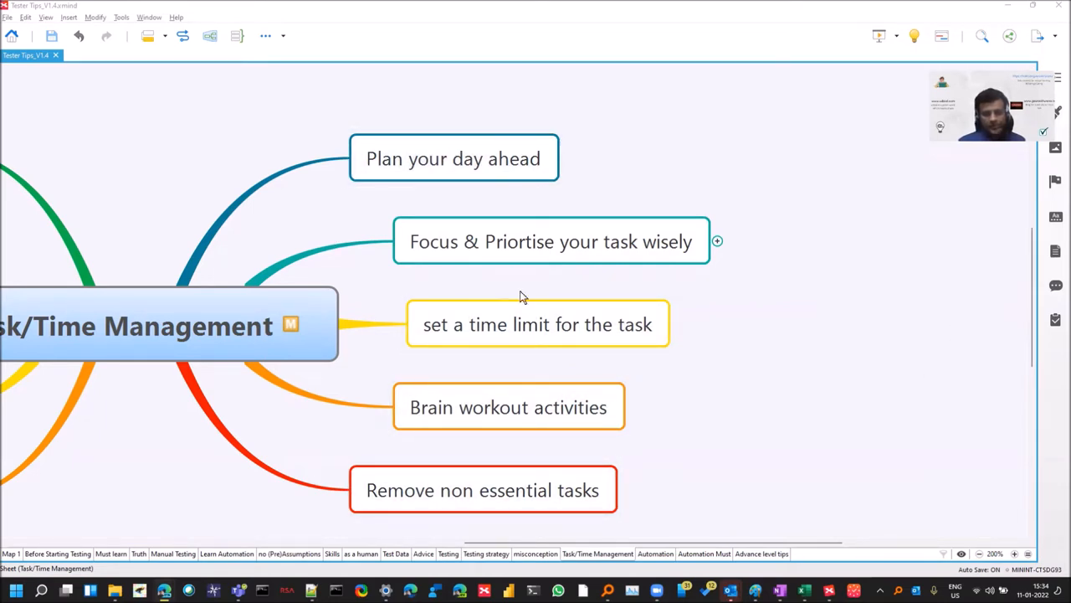
mouse_move(1036, 303)
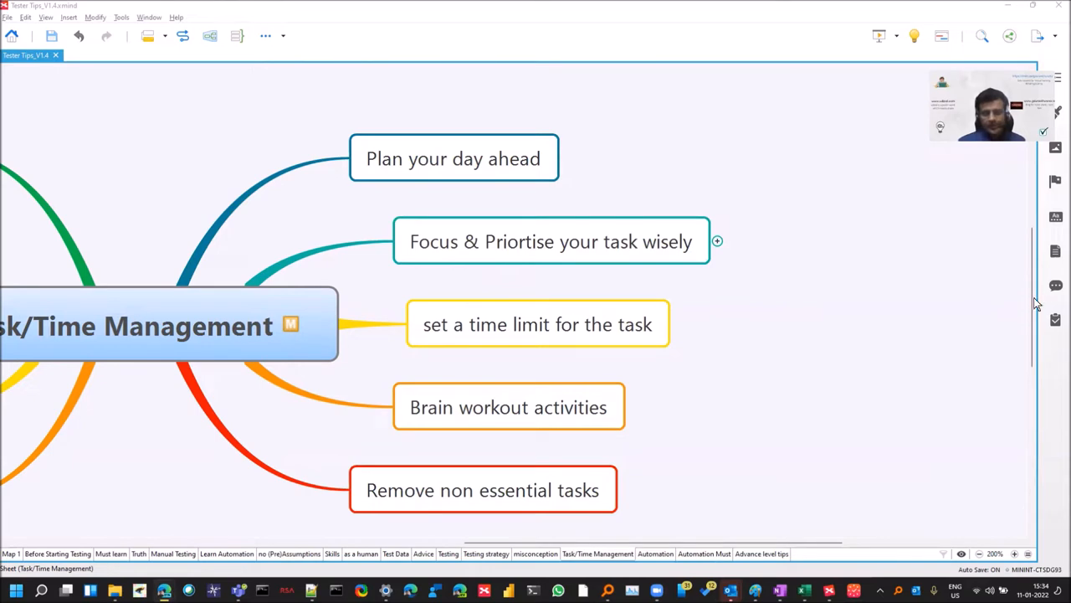
Bring up the New Year Resolutions post's section on planning the day ahead in the Udzial blog
scroll("down", 3)
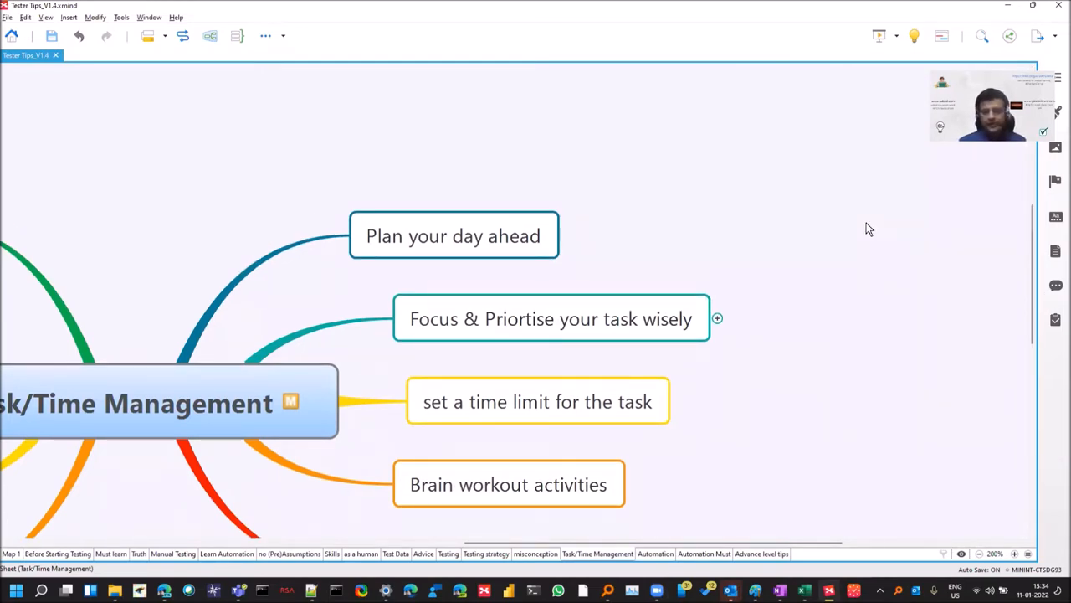
left_click(451, 234)
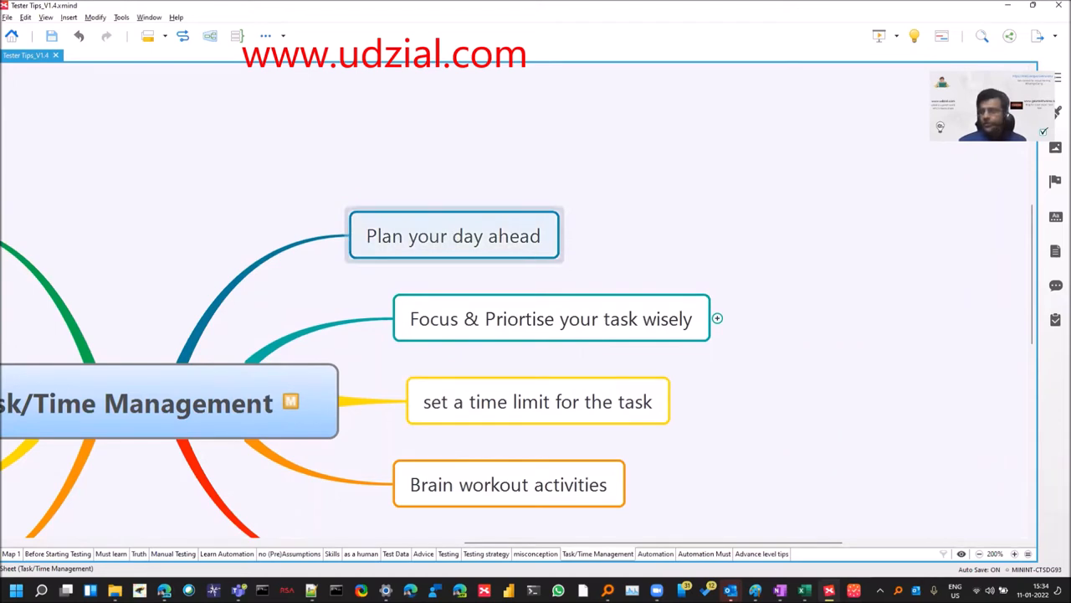
left_click(454, 234)
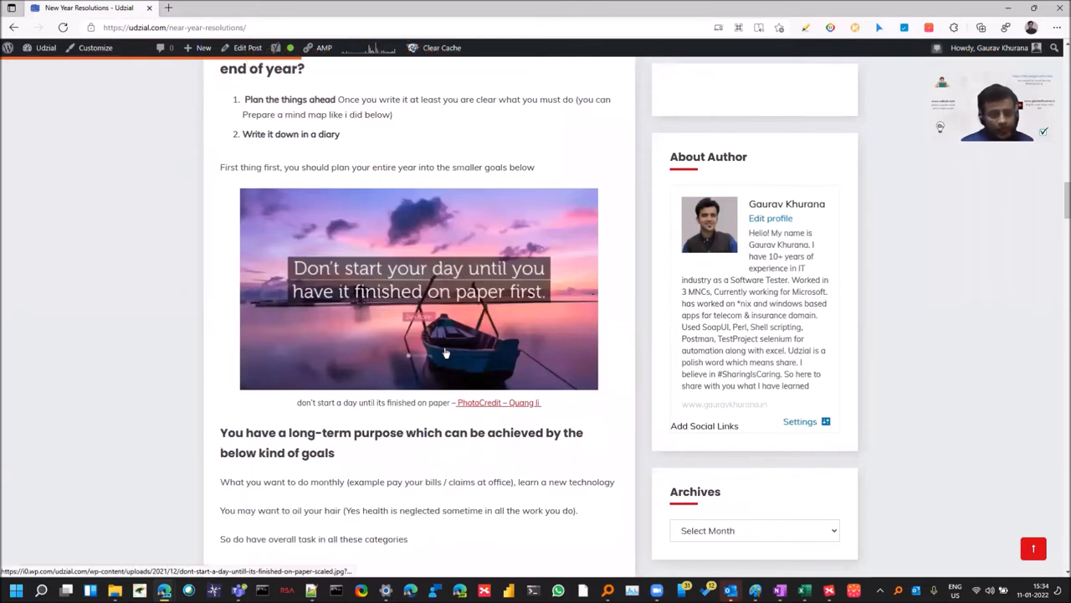
mouse_move(362, 330)
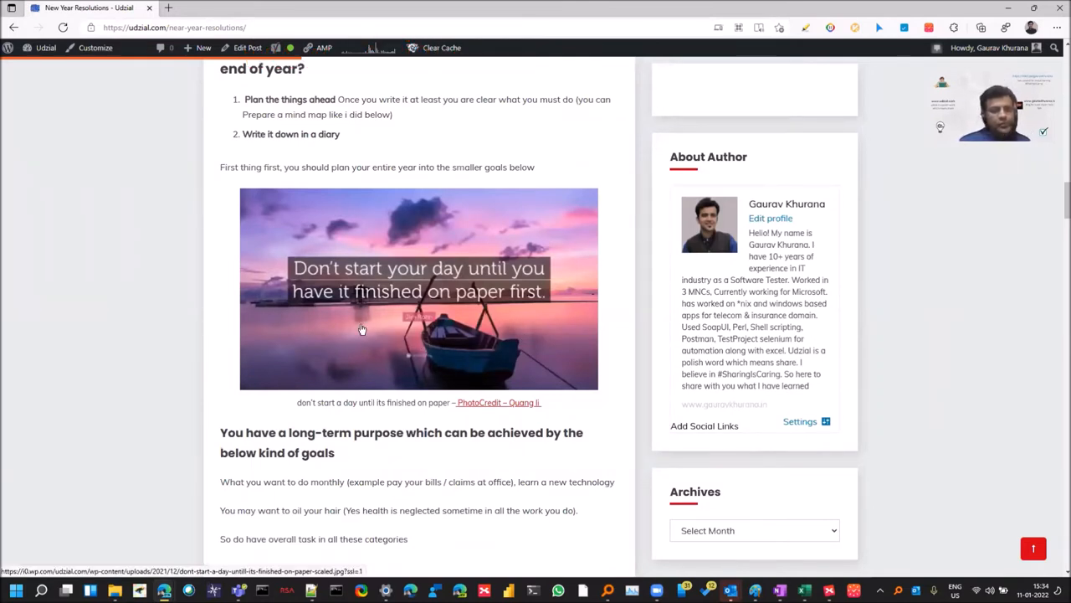
mouse_move(385, 354)
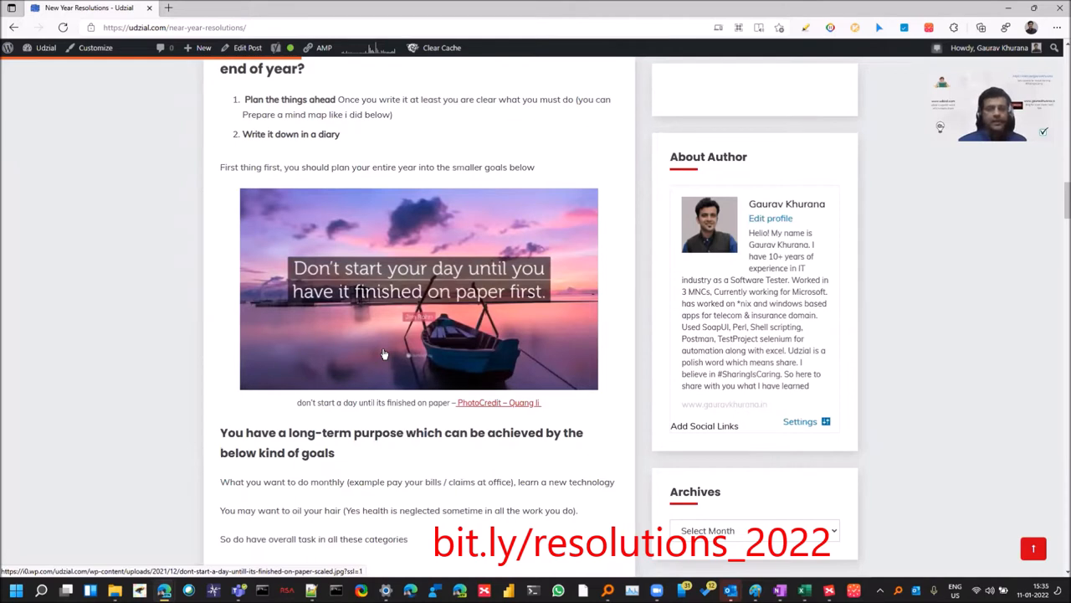
mouse_move(896, 121)
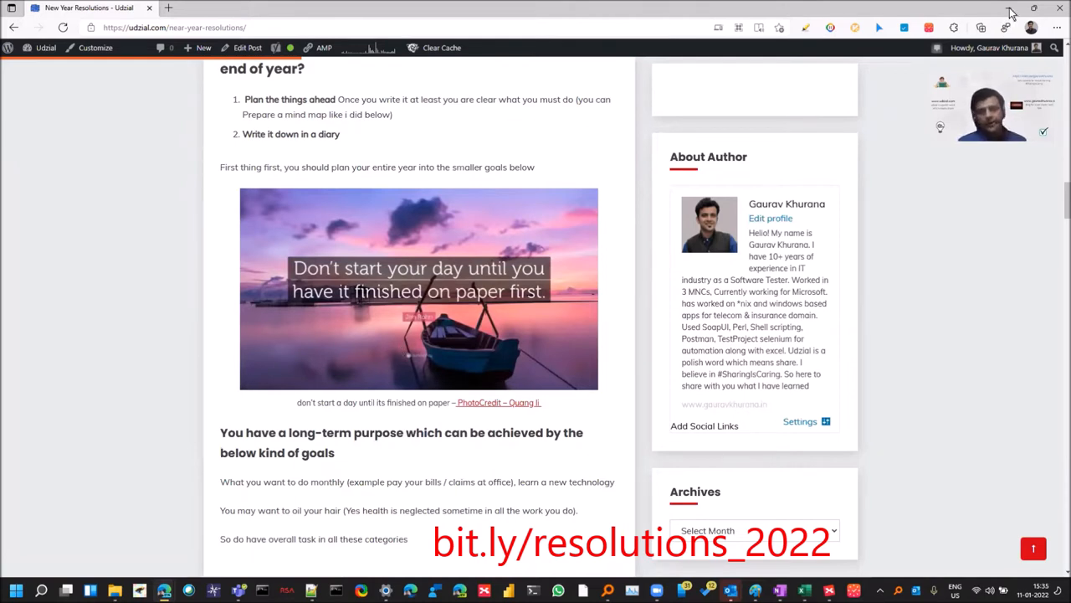
mouse_move(1013, 13)
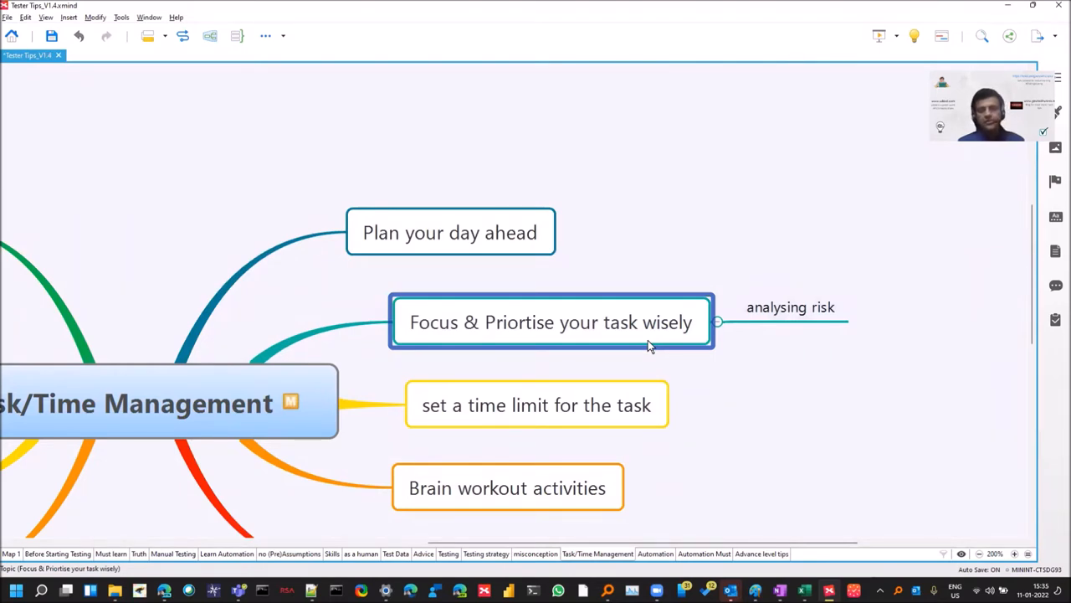
mouse_move(623, 406)
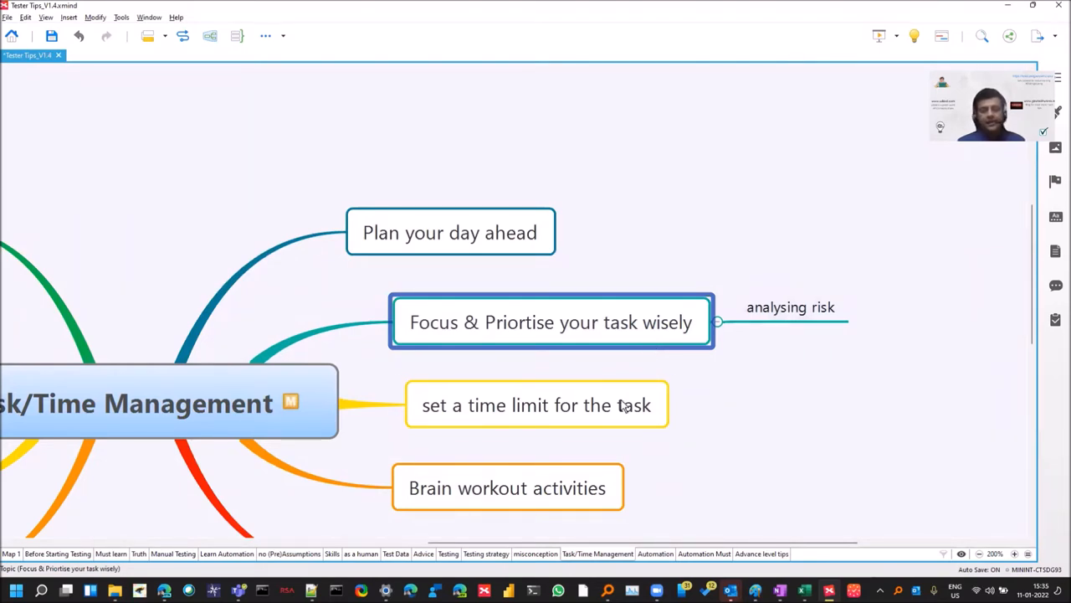
Select the 'set a time limit for the task' topic under the prioritising branch
left_click(535, 405)
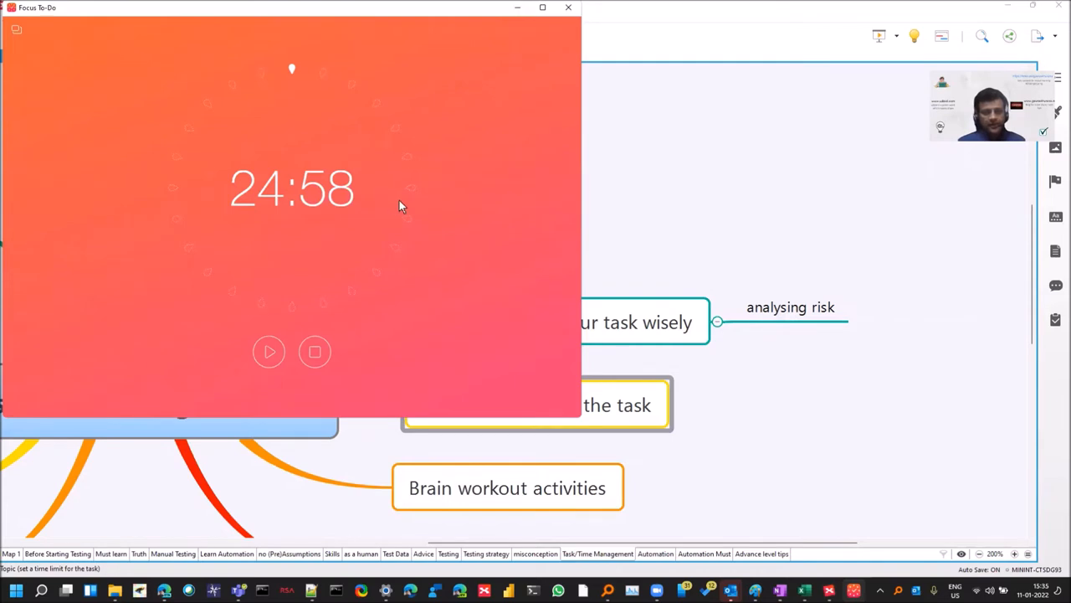
mouse_move(372, 187)
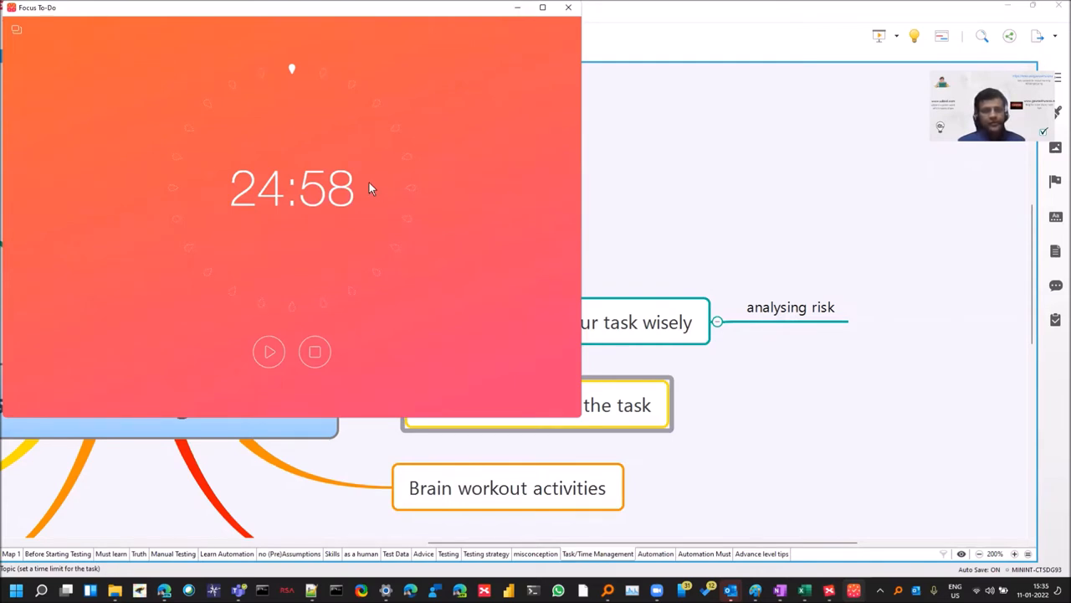
mouse_move(267, 351)
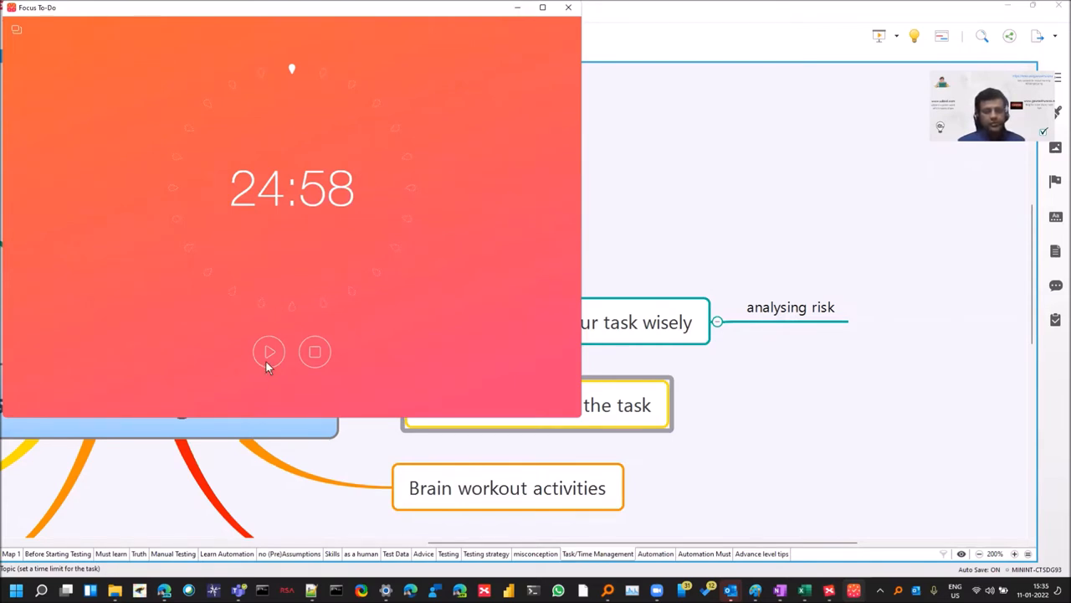
Start the Focus To-Do pomodoro countdown from 24:58
left_click(268, 351)
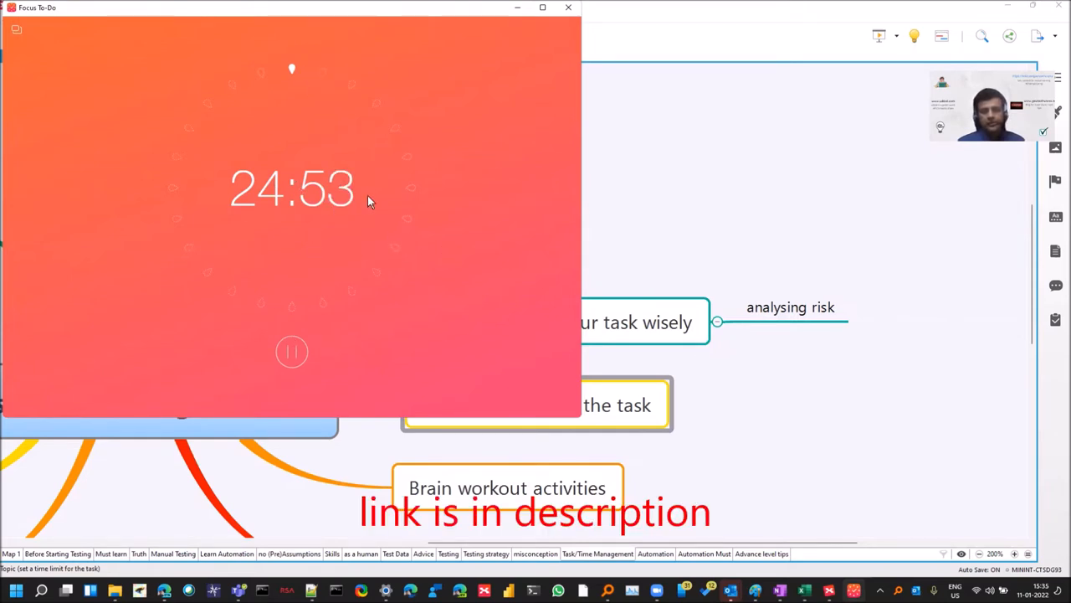
mouse_move(268, 234)
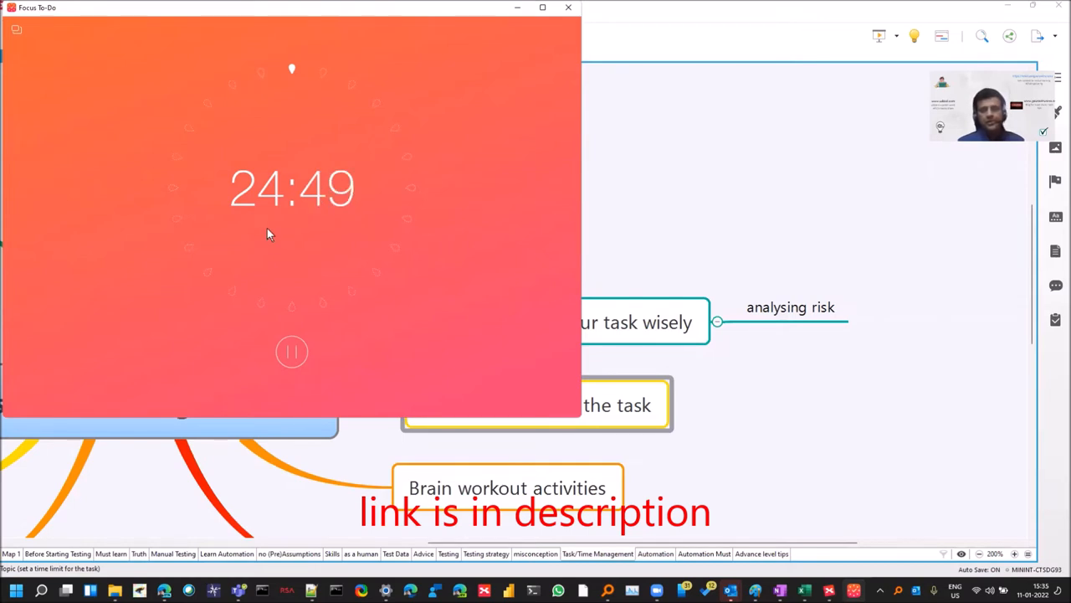
mouse_move(299, 221)
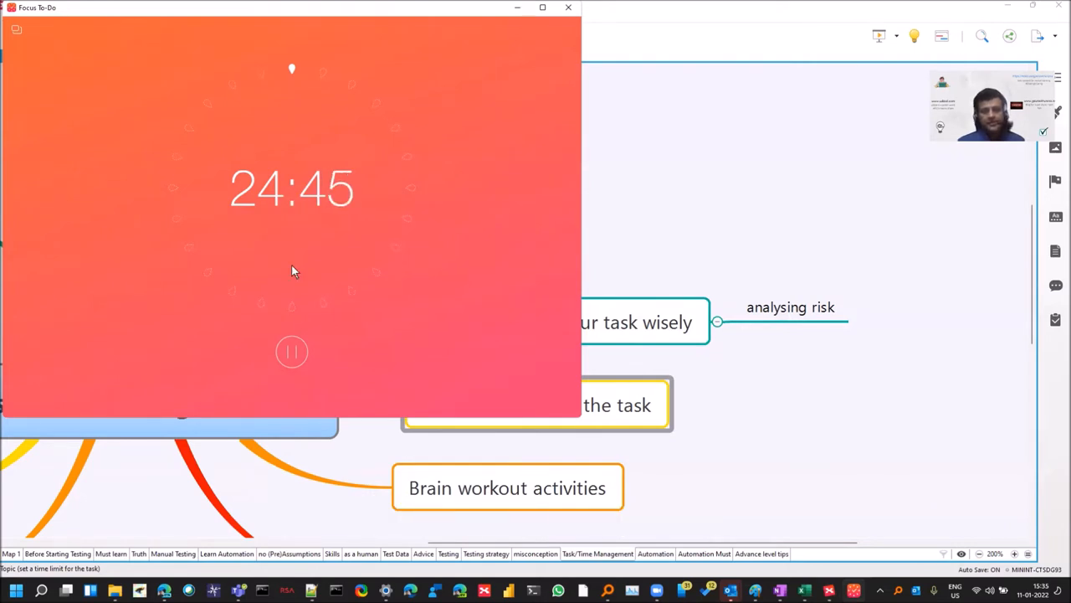
mouse_move(318, 221)
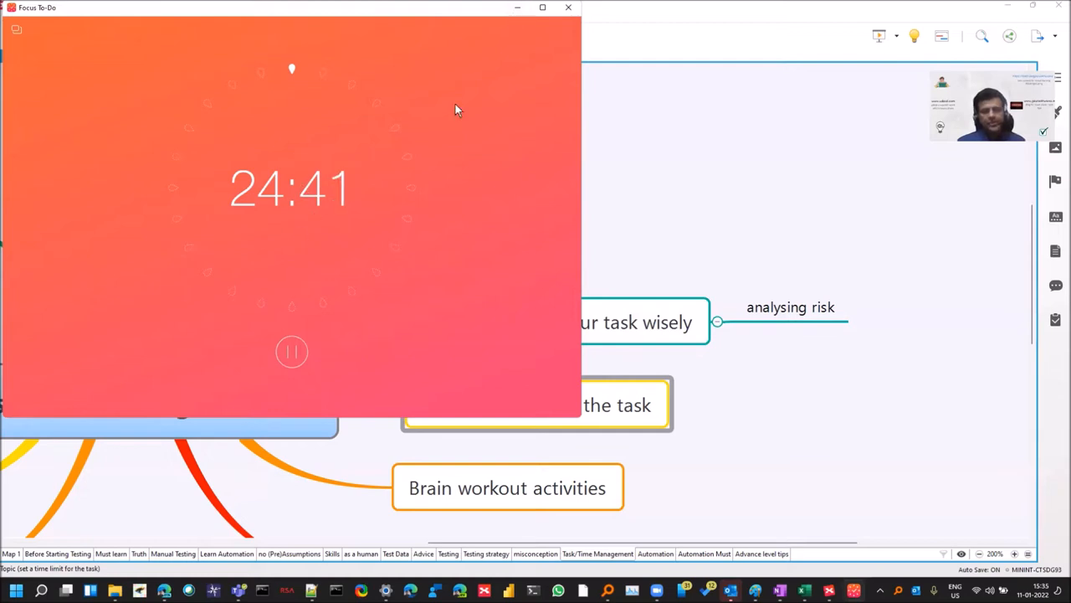
mouse_move(161, 41)
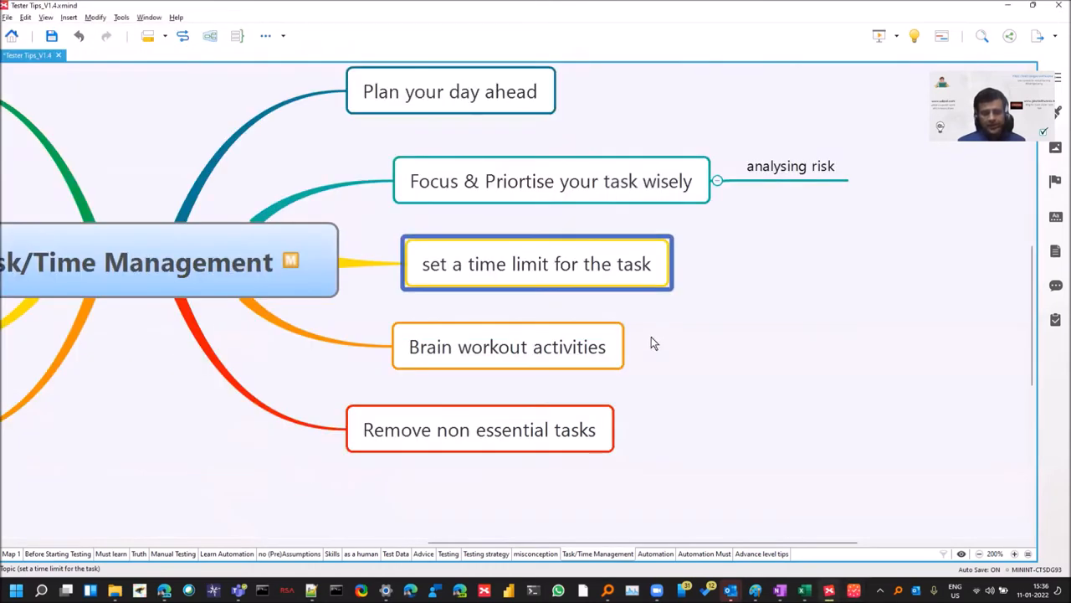
mouse_move(616, 268)
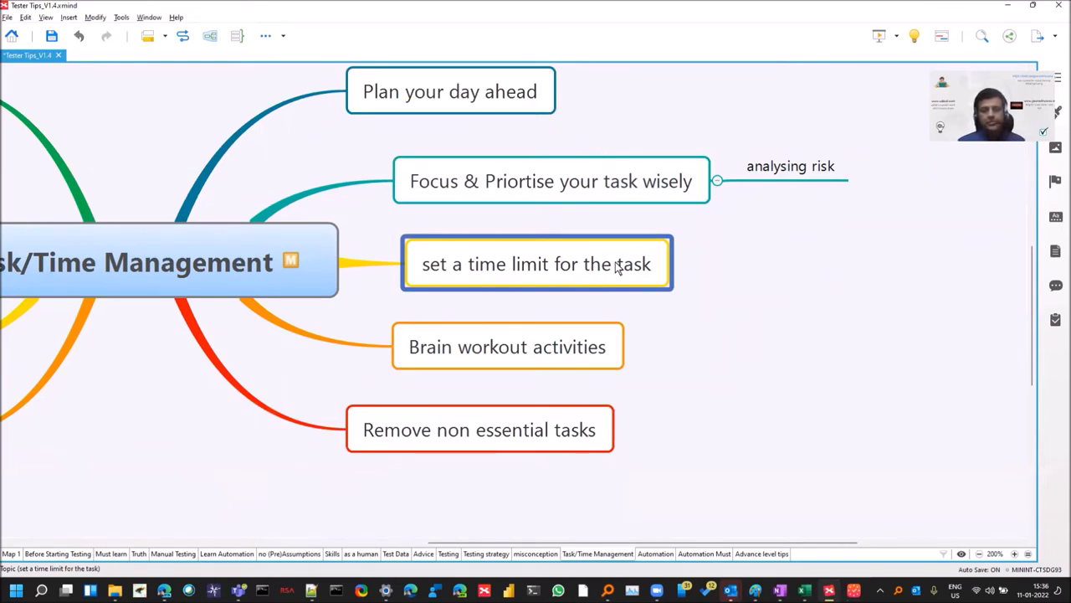
mouse_move(569, 278)
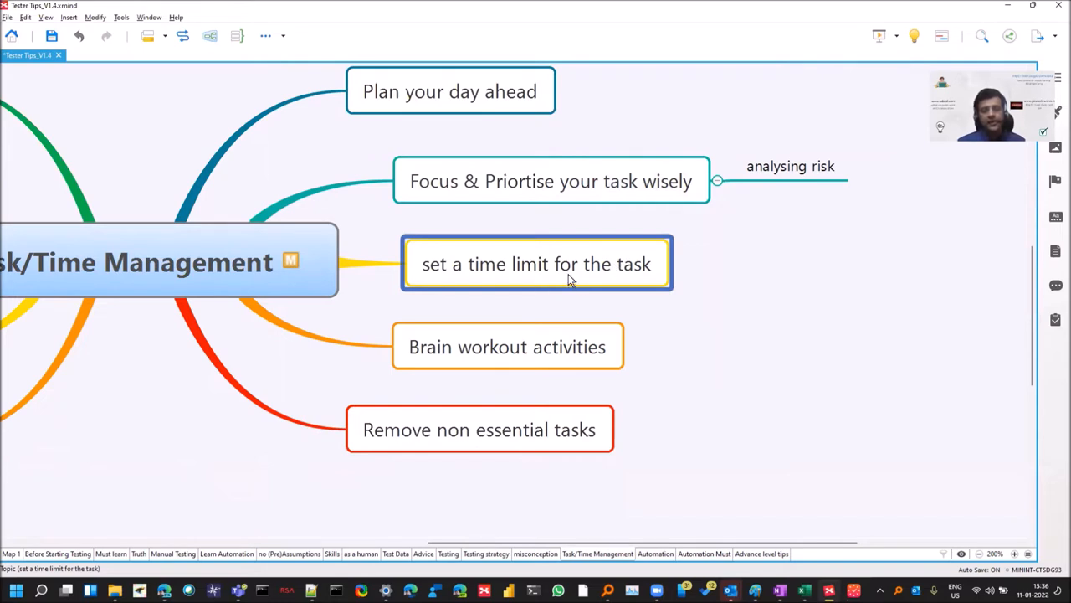
mouse_move(559, 276)
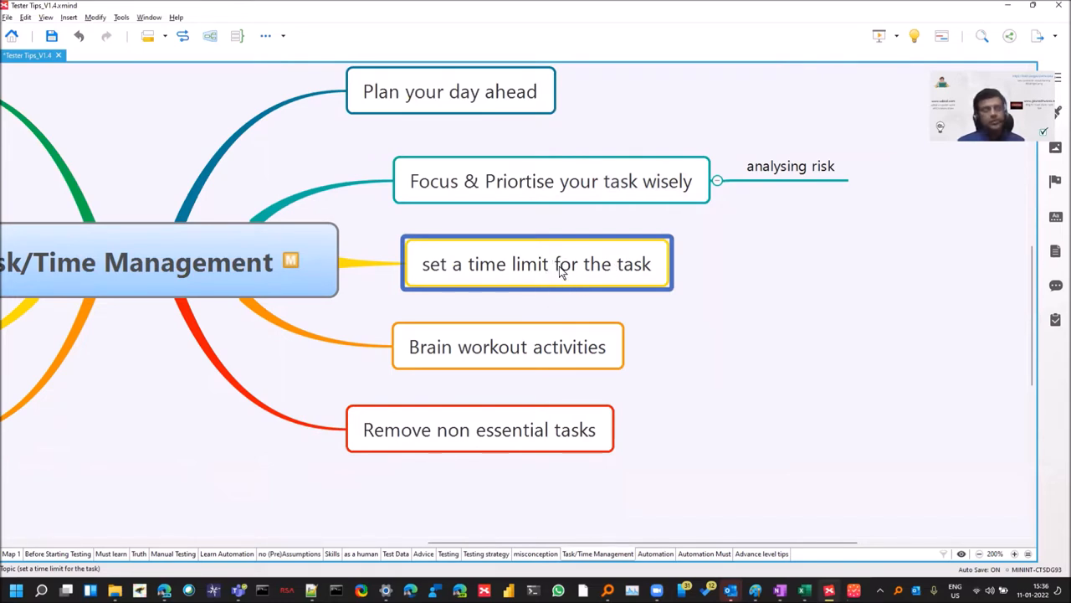
mouse_move(684, 332)
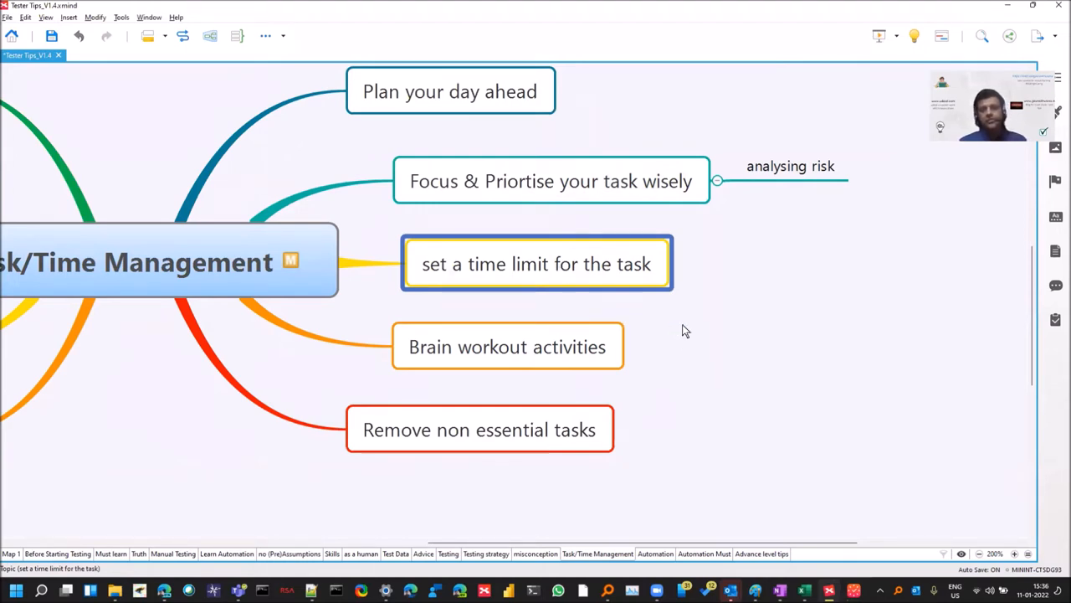
Select the Brain workout activities topic, then show the left-hand branches from Throw Away Todo list
left_click(507, 346)
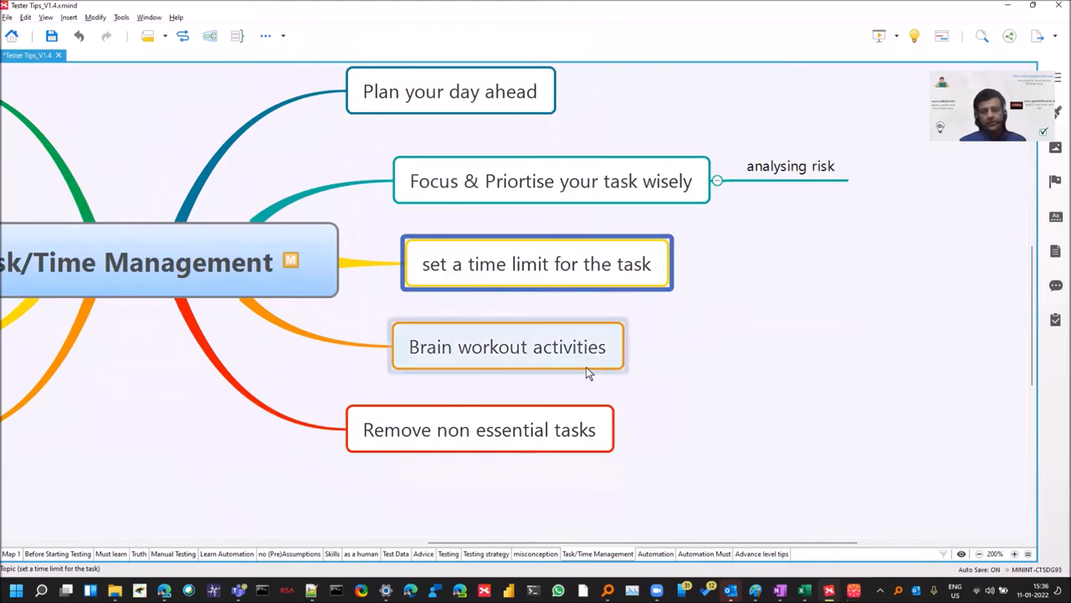
left_click(507, 347)
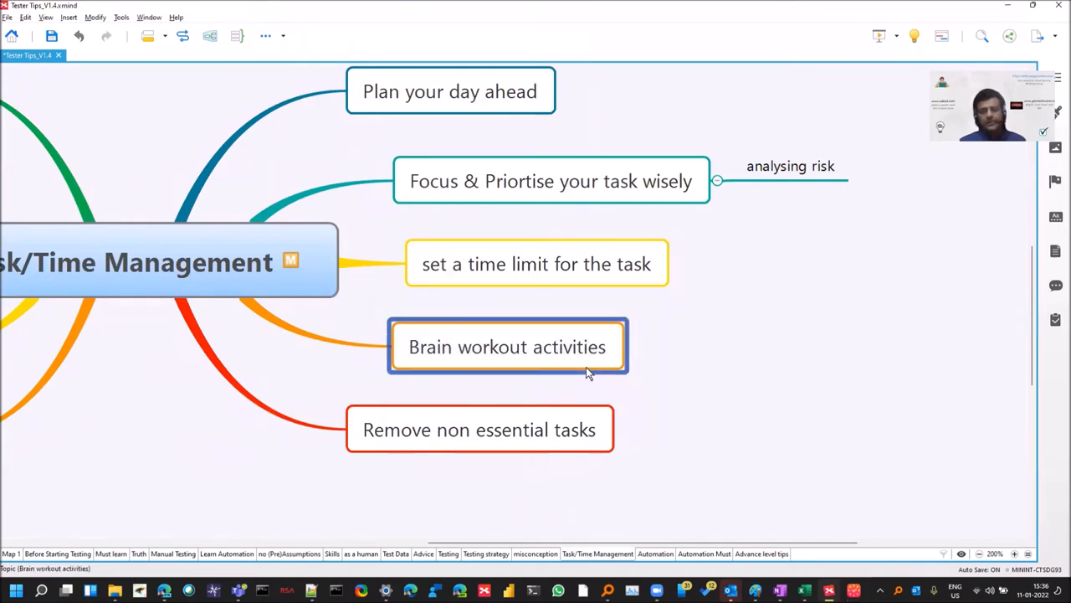
mouse_move(589, 355)
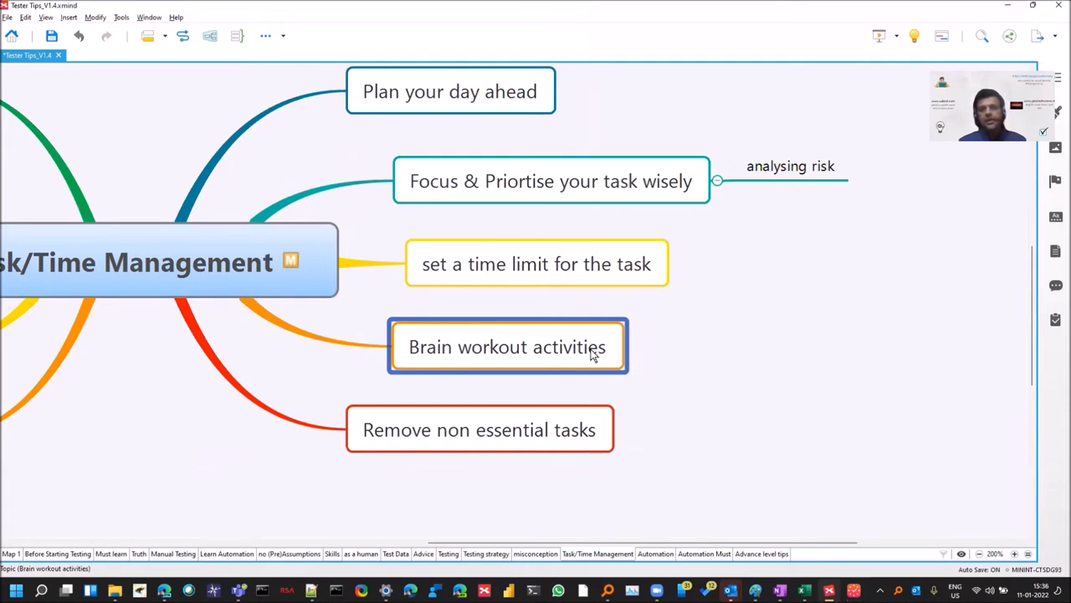
mouse_move(599, 537)
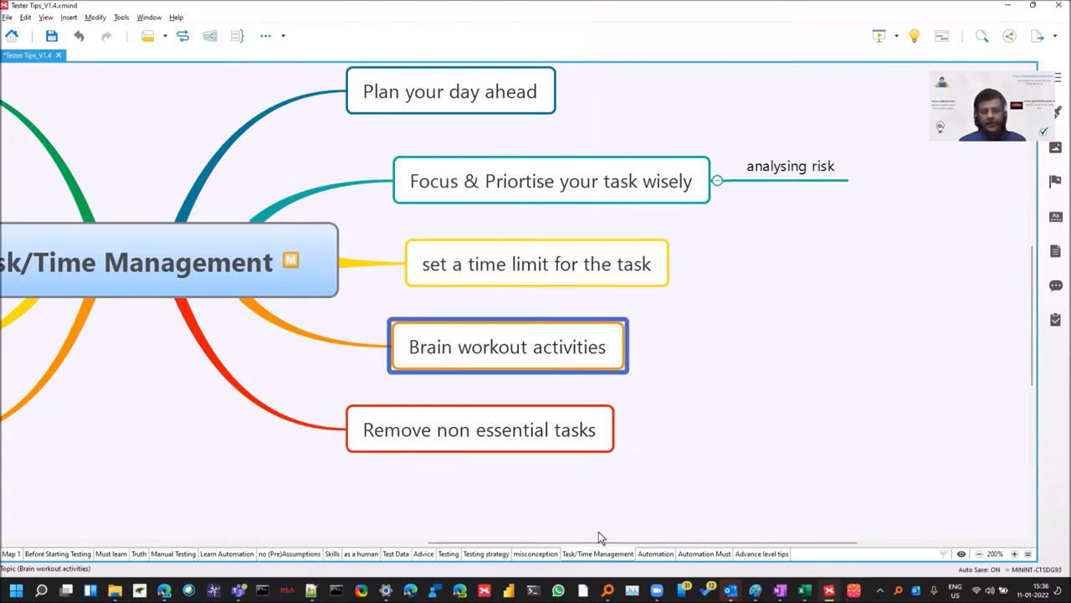
left_click(479, 428)
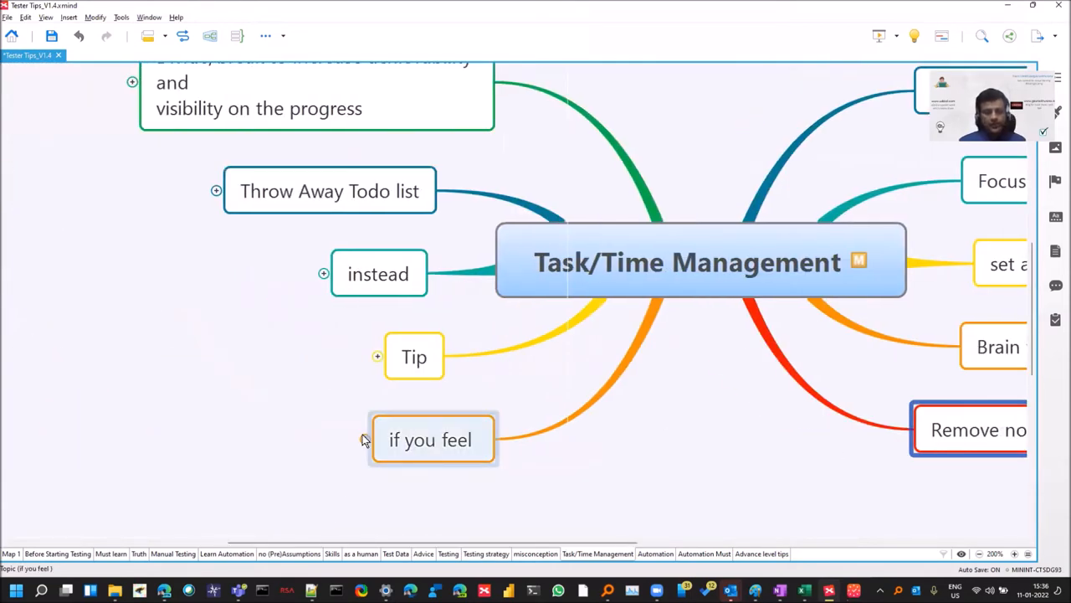
Expand 'if you feel' to show tired/unproductive triggers and its solution list
left_click(379, 439)
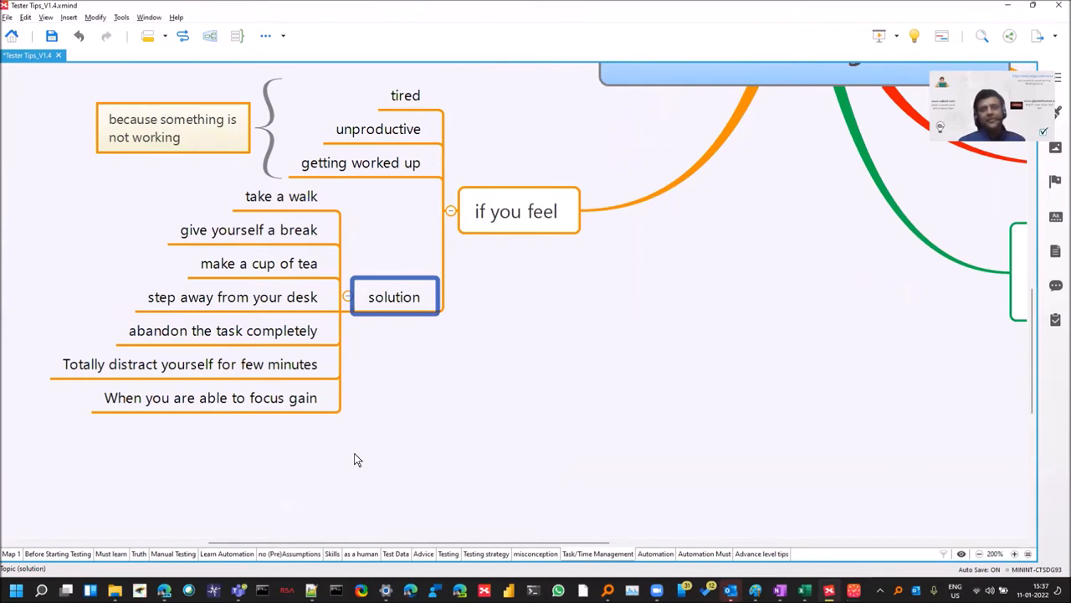
left_click(233, 296)
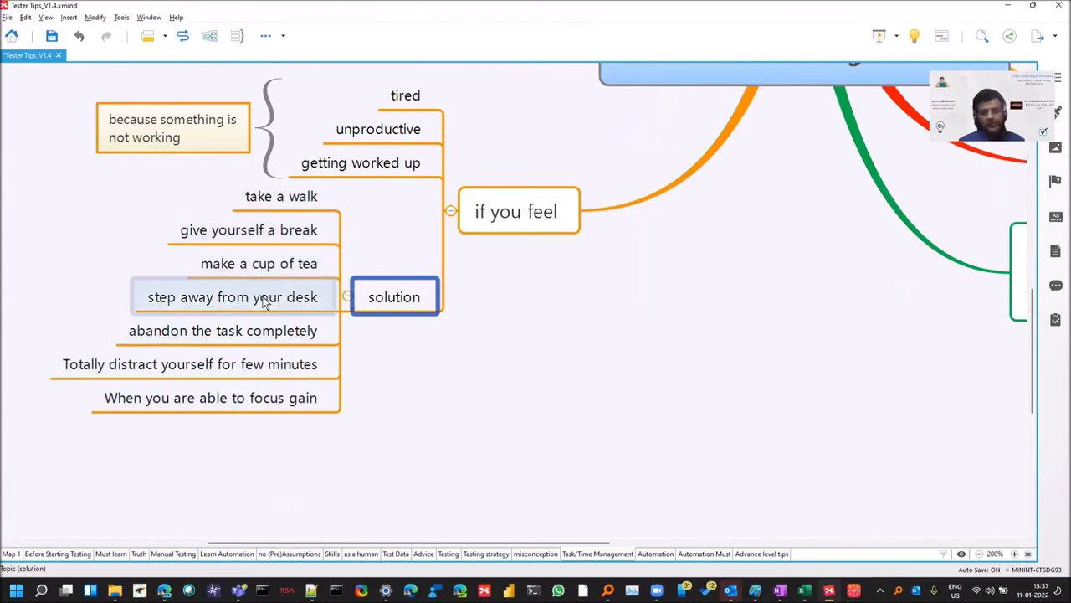
left_click(222, 330)
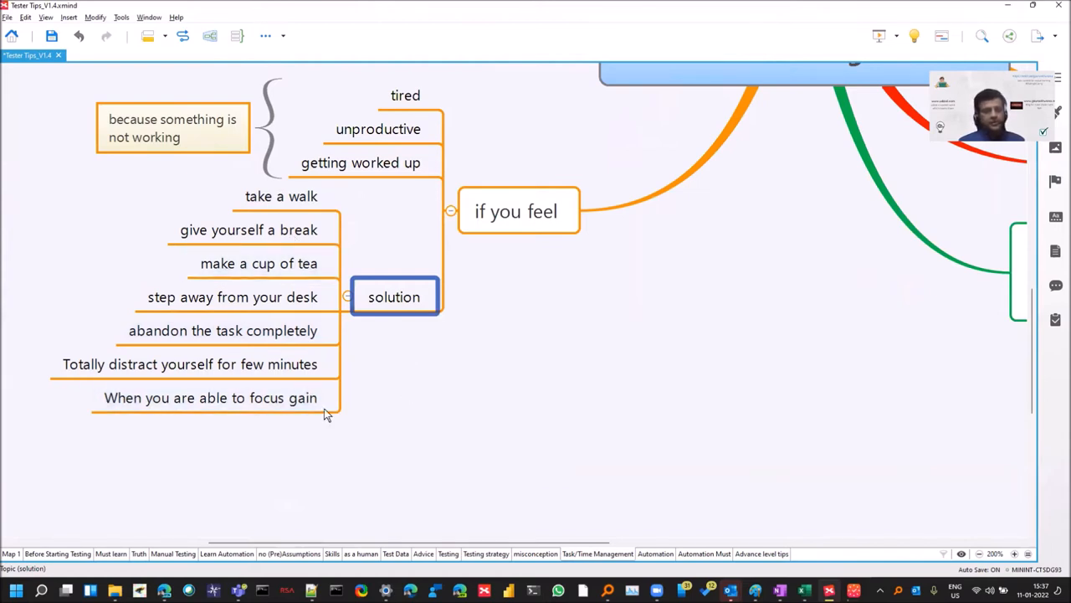
mouse_move(345, 295)
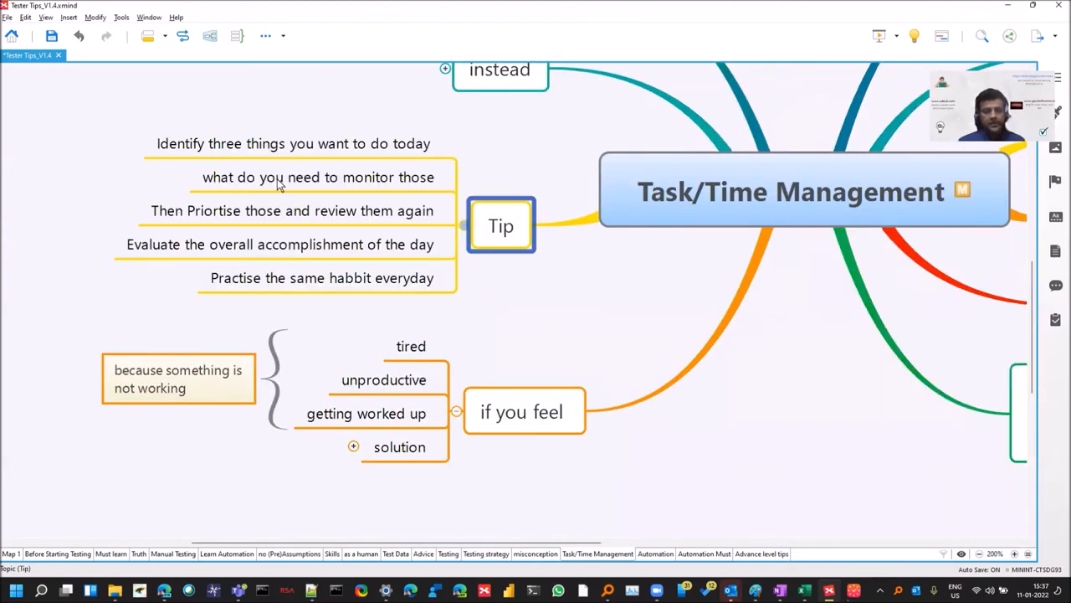
mouse_move(777, 172)
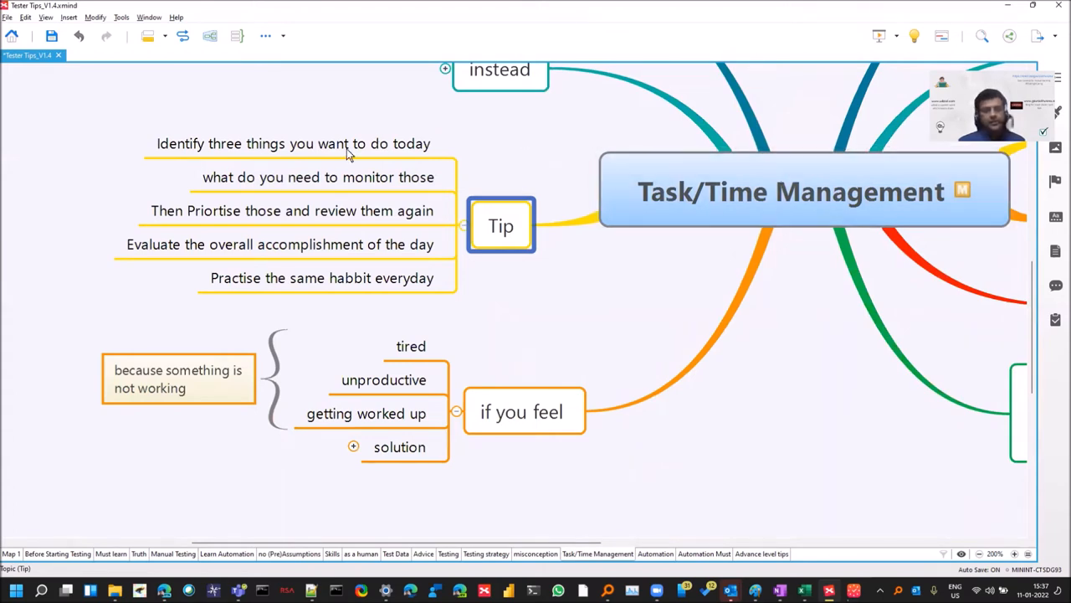
left_click(293, 144)
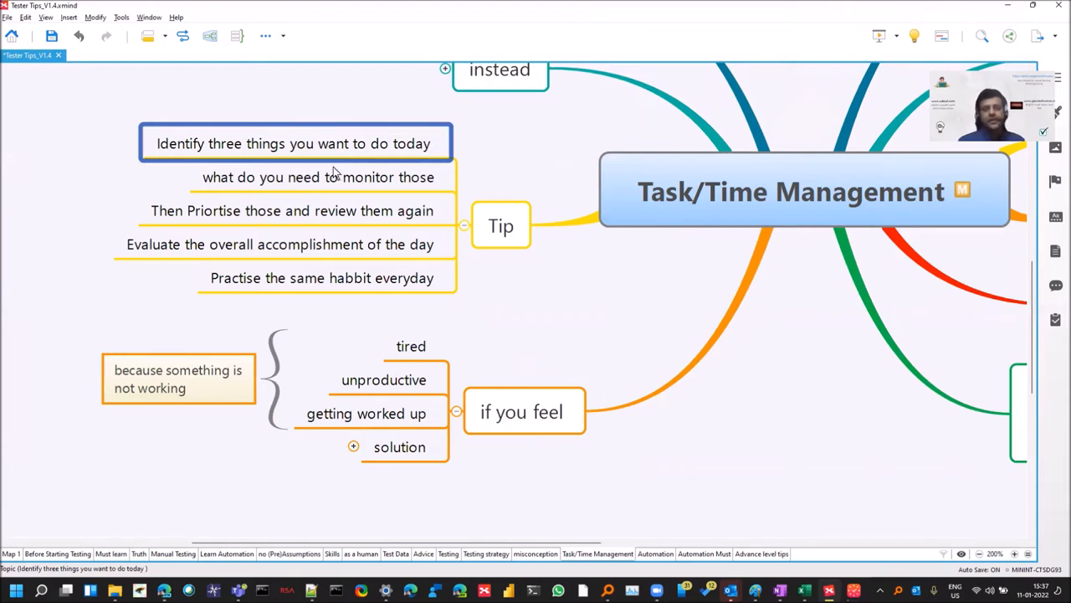
mouse_move(343, 185)
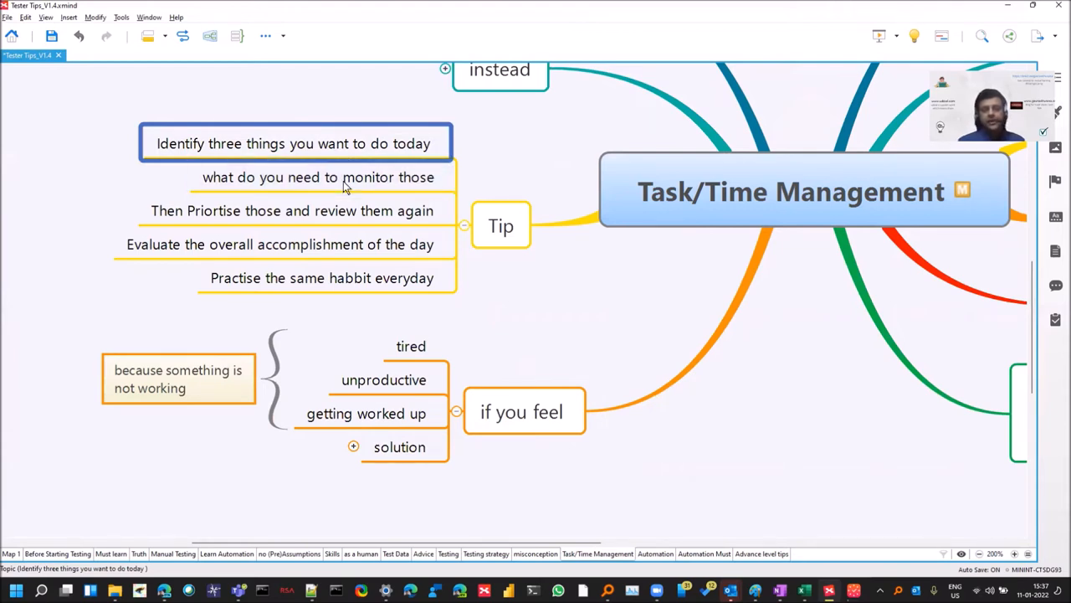
left_click(318, 178)
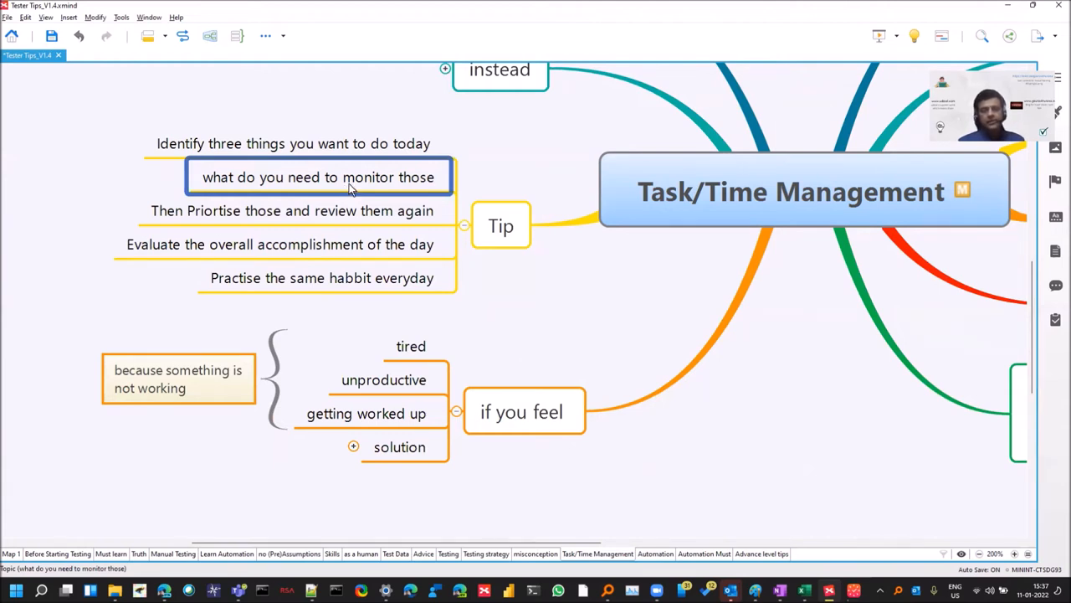
left_click(291, 211)
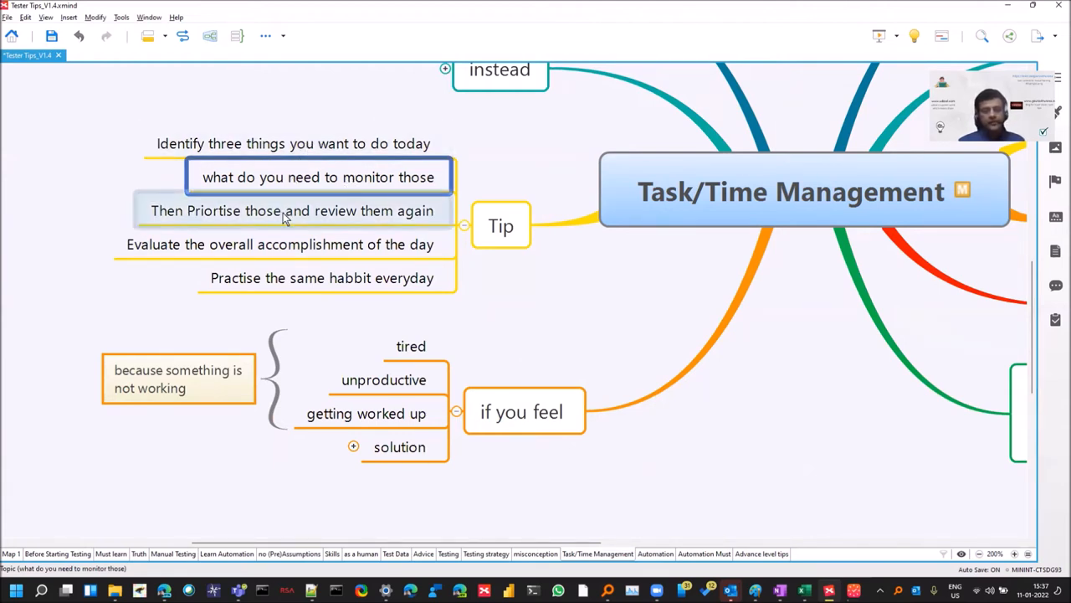
left_click(292, 210)
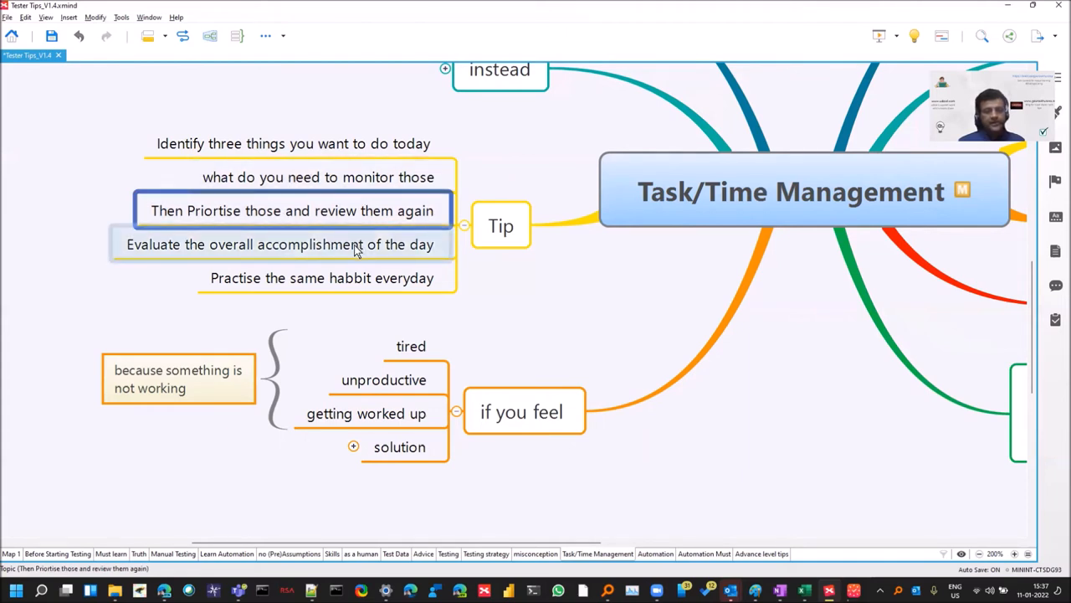
left_click(282, 244)
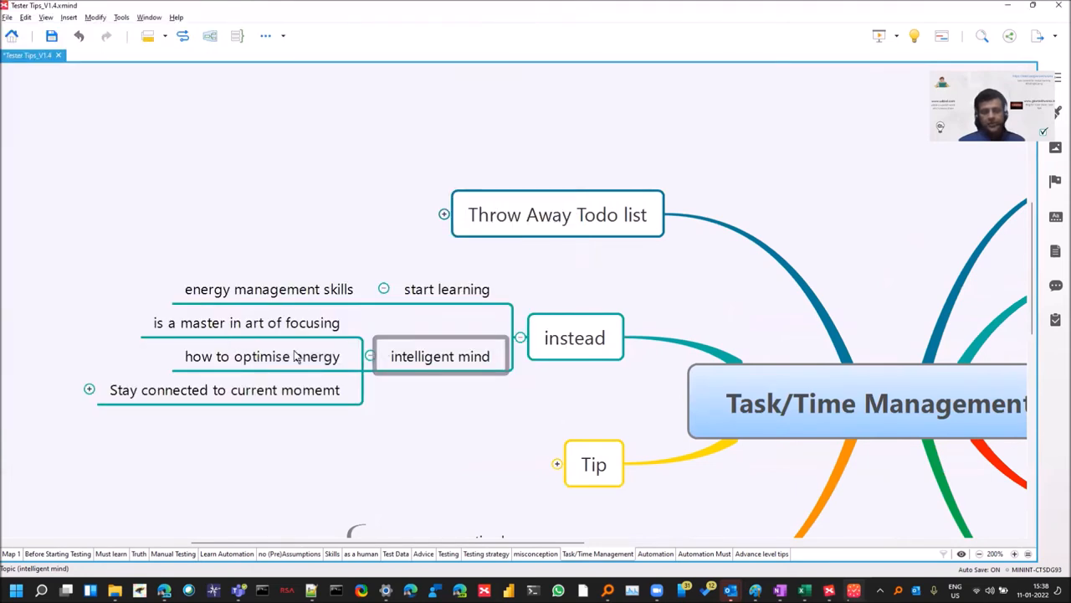
Reveal Attentively and throughly under Stay connected to current momemt
left_click(262, 355)
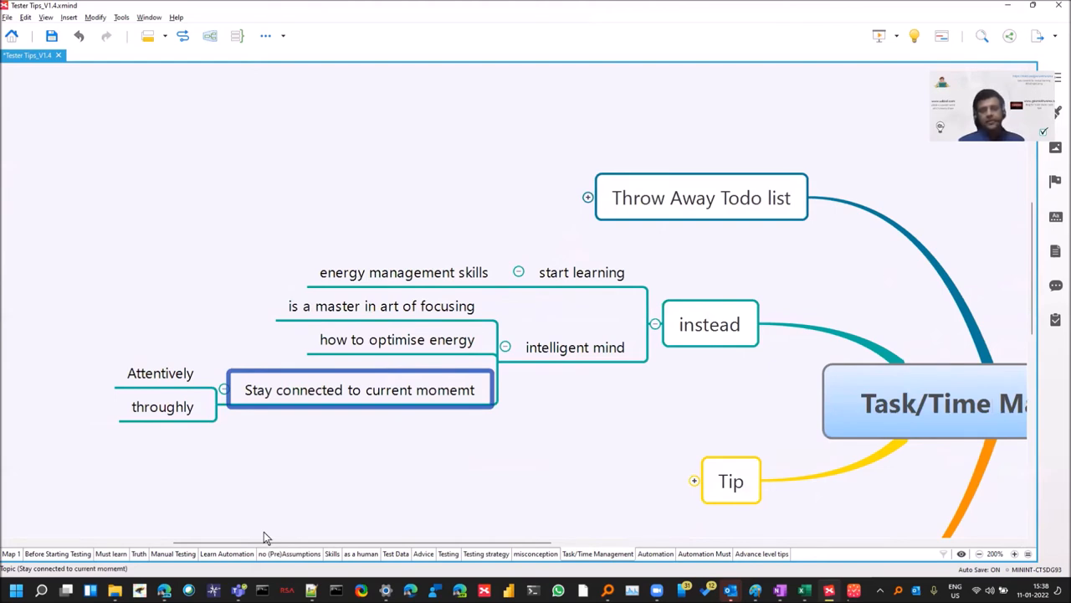
mouse_move(244, 468)
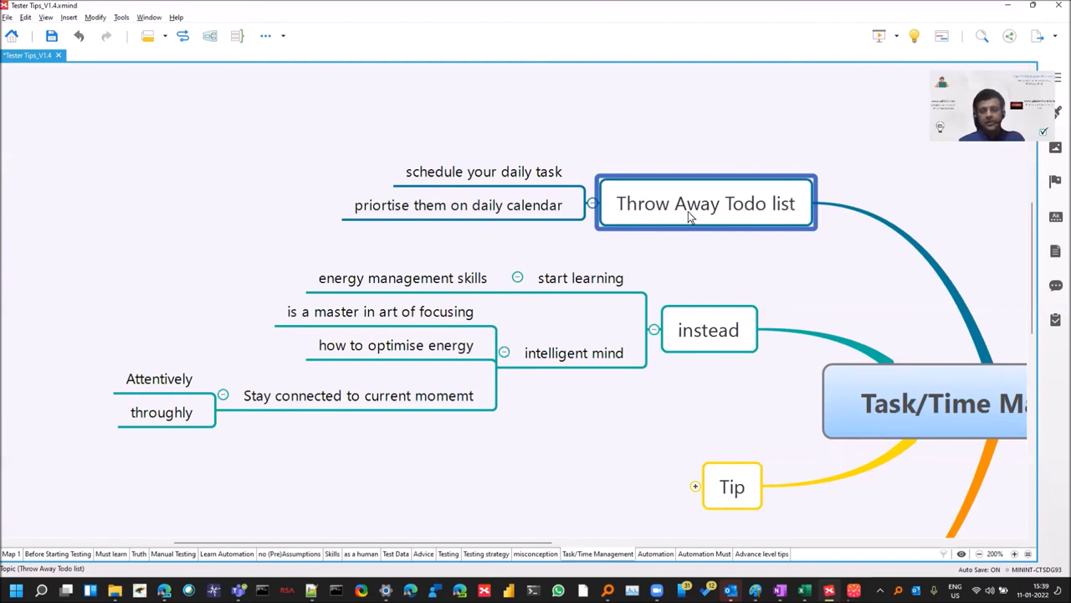
Expand Throw Away Todo list to show scheduling daily tasks and prioritising them on a calendar
left_click(483, 170)
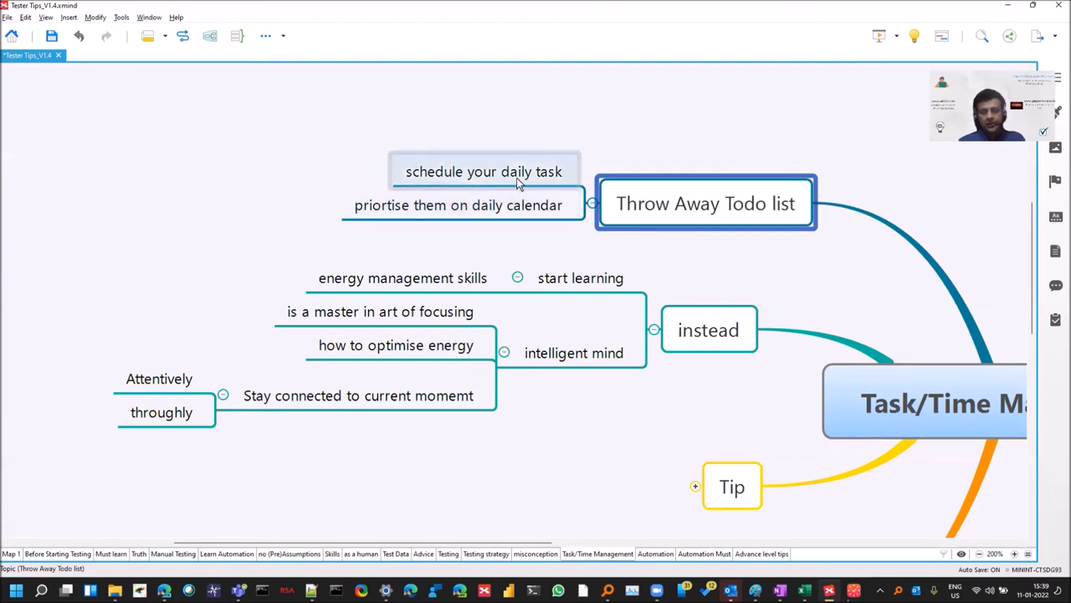
left_click(458, 204)
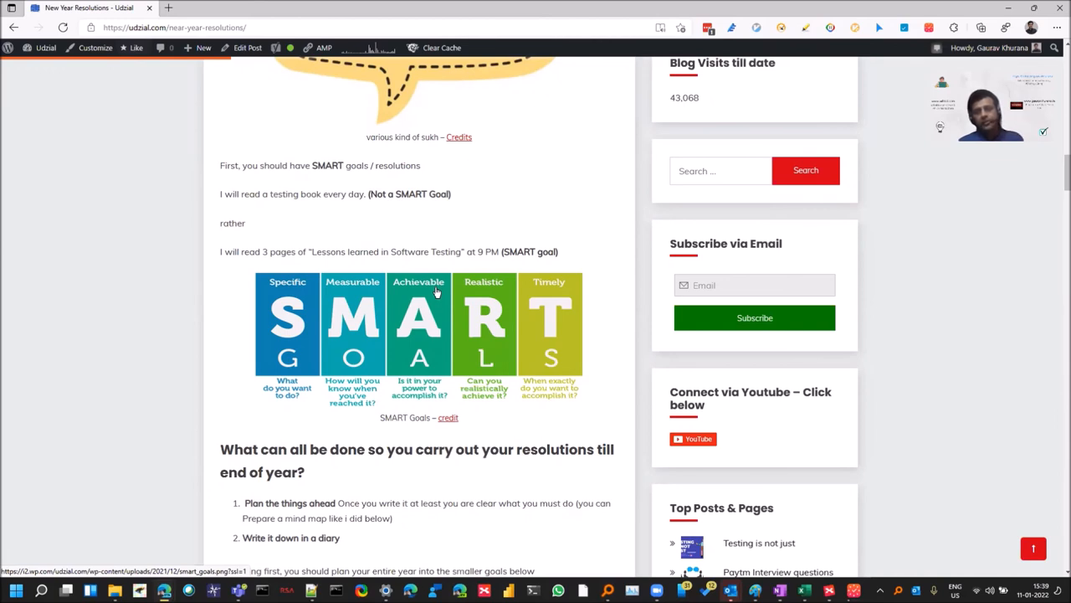
mouse_move(298, 365)
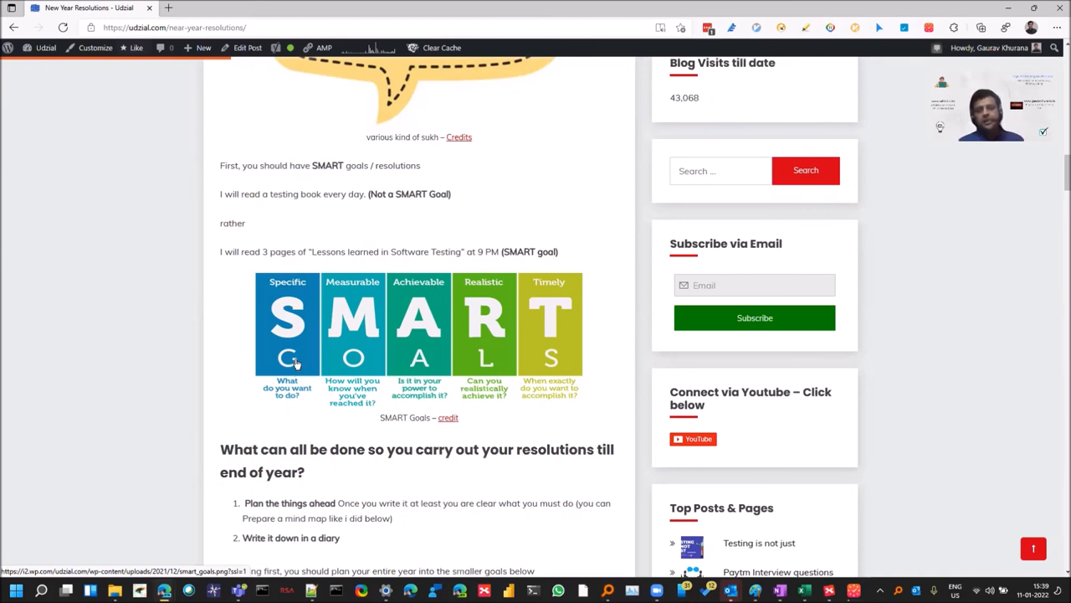
mouse_move(373, 296)
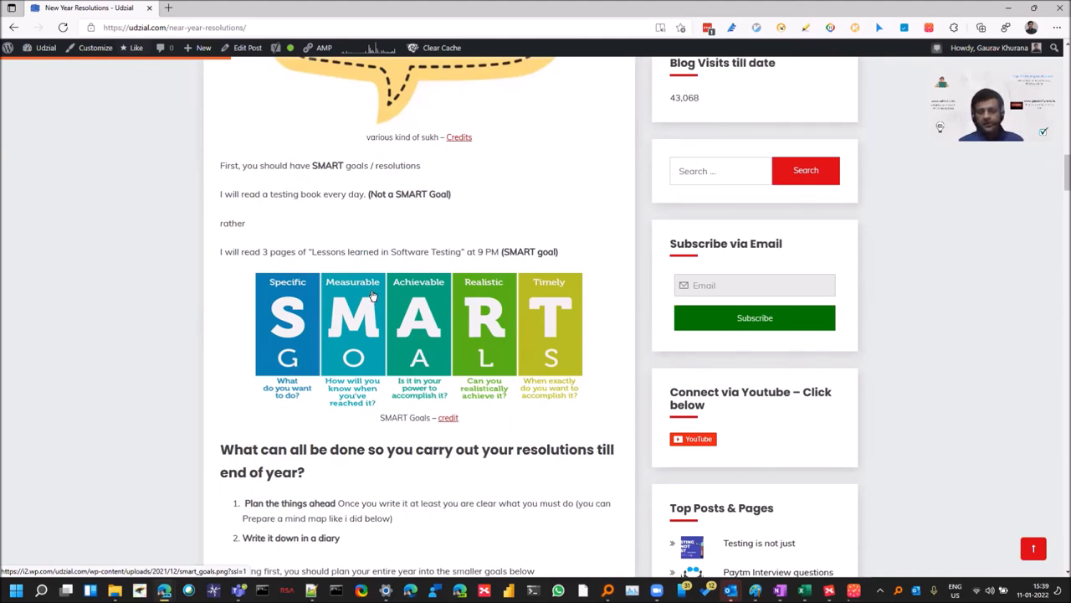
mouse_move(410, 298)
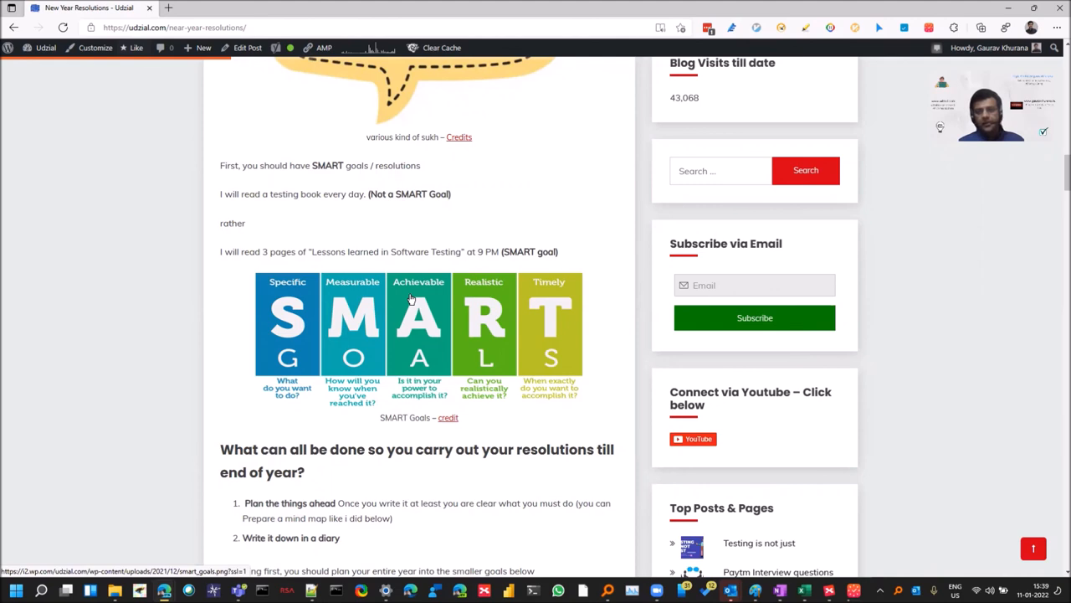
mouse_move(485, 298)
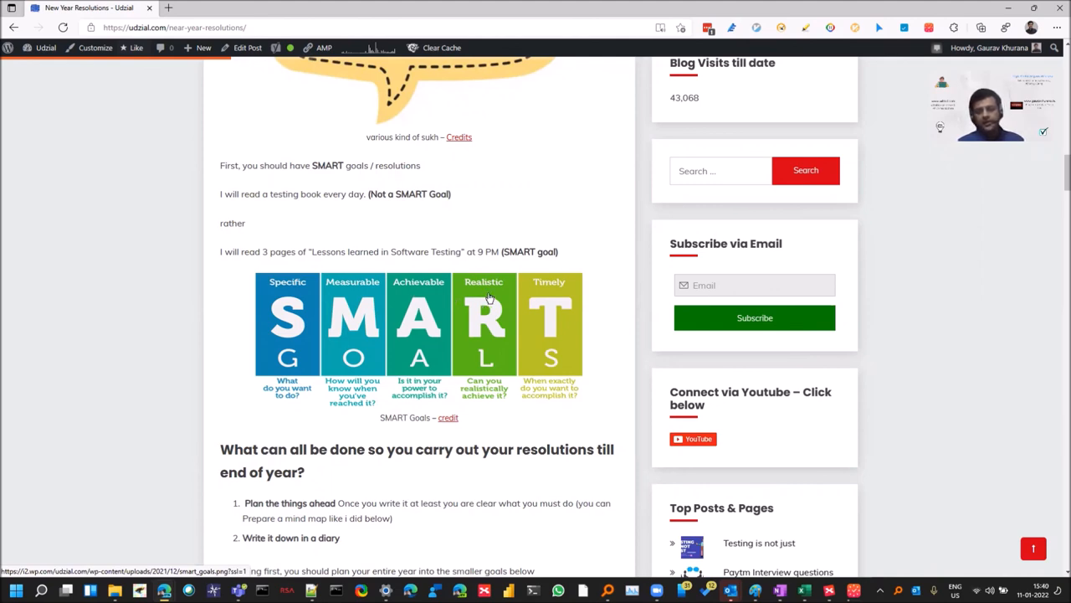
mouse_move(556, 303)
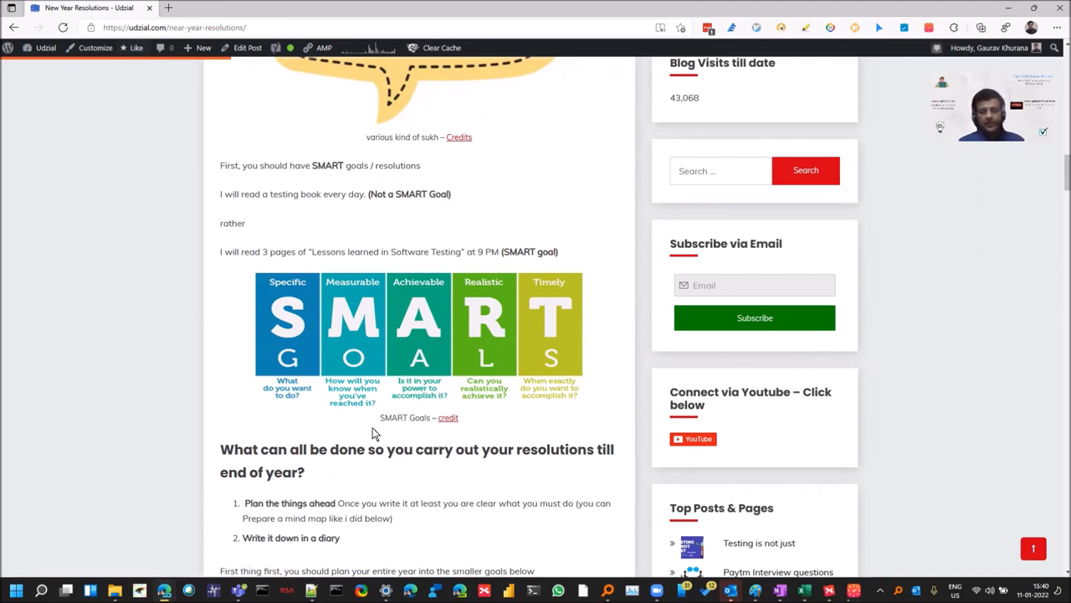
Open the Udzial YouTube channel page listing recent uploads and shorts
left_click(693, 438)
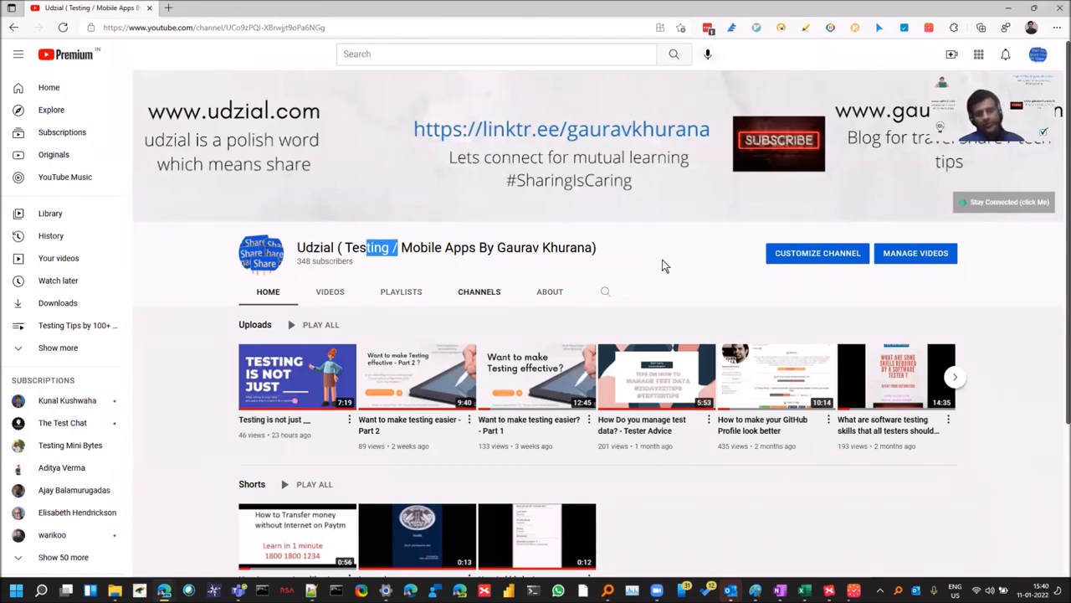
mouse_move(632, 282)
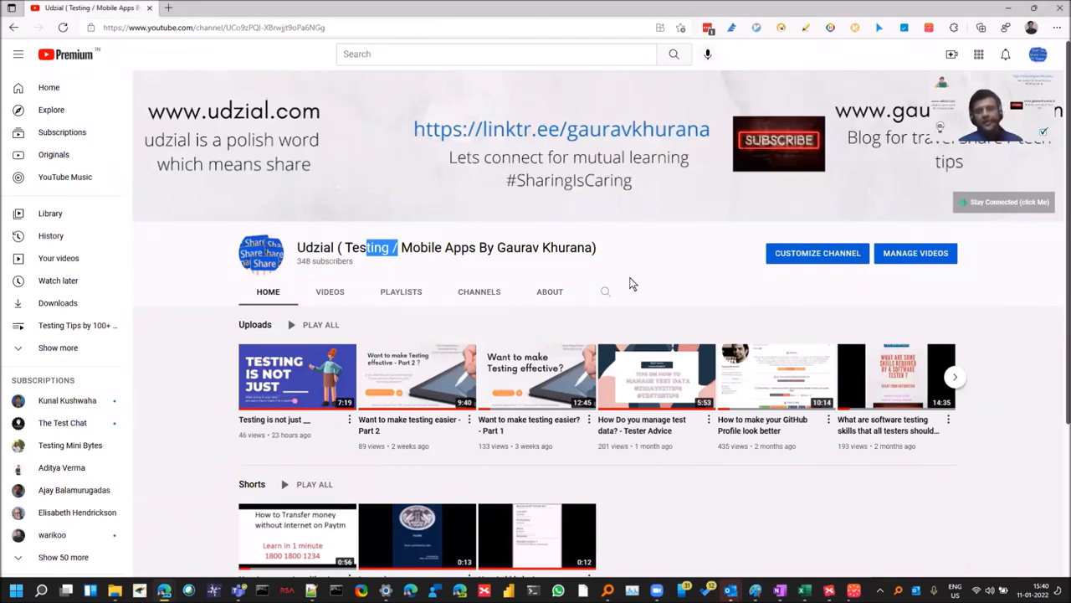